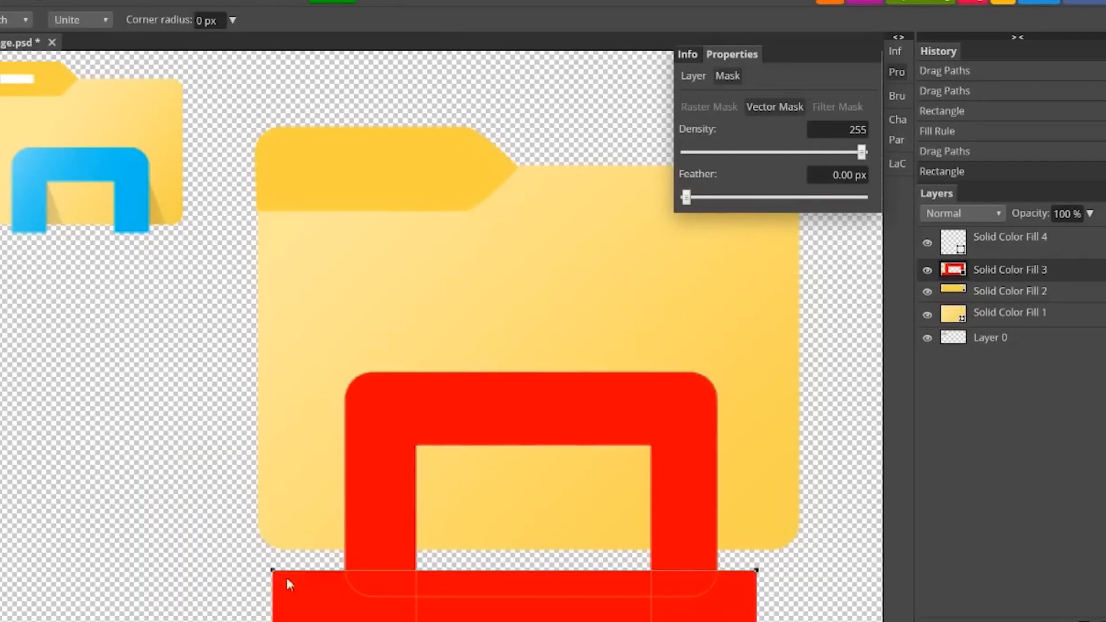
# Open the New Project dialog (1280×720 px default) and scroll through the Templates gallery
pyautogui.click(691, 142)
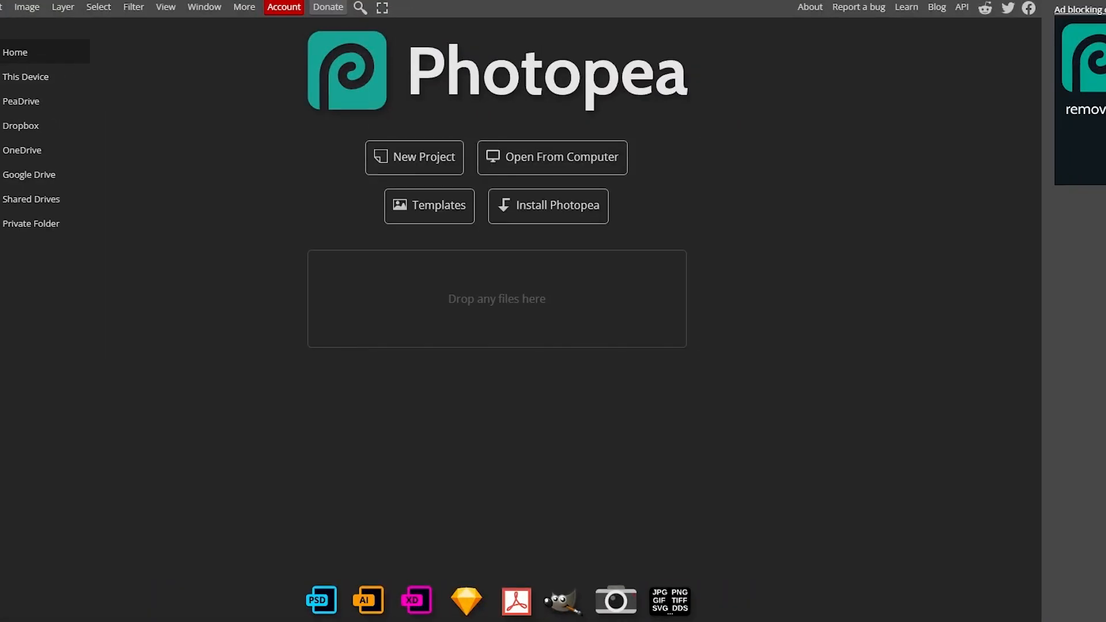
pyautogui.click(414, 158)
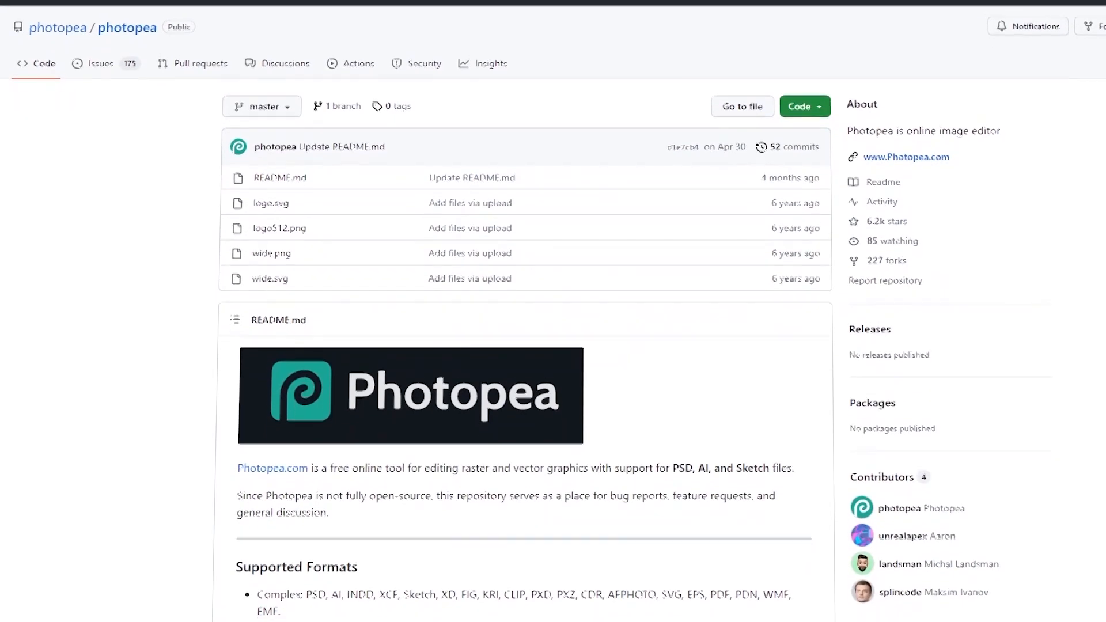
pyautogui.scroll(-3)
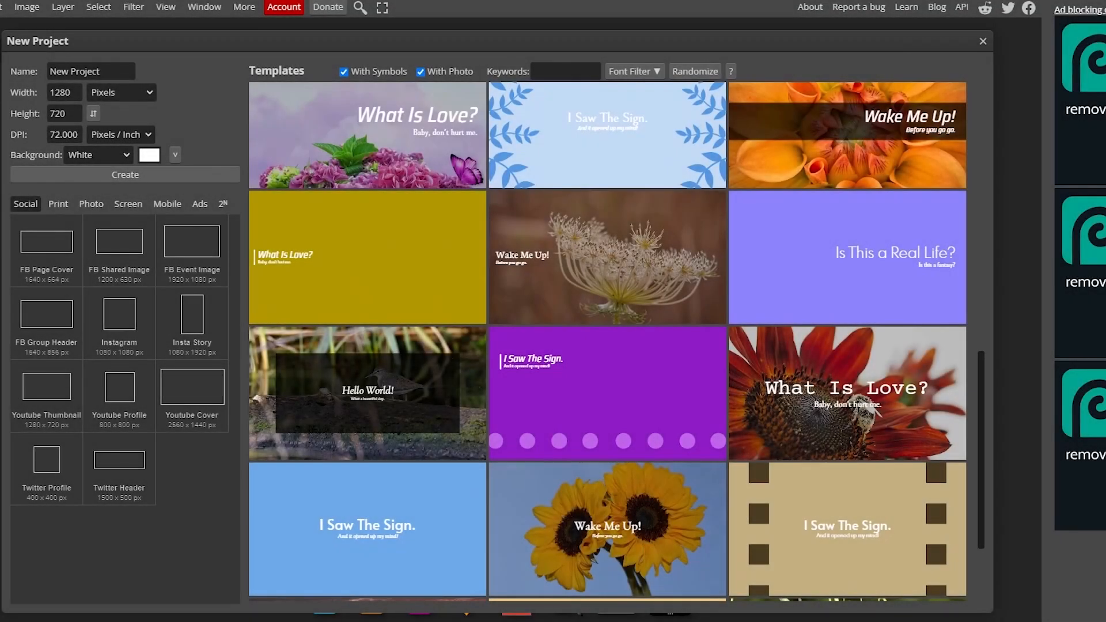
pyautogui.scroll(-3)
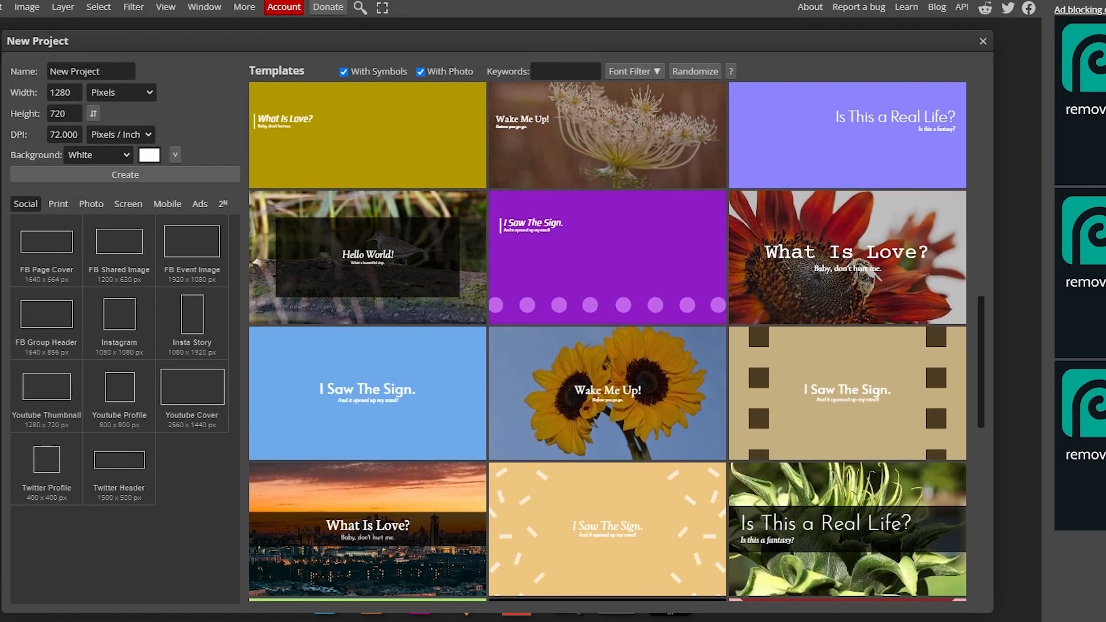